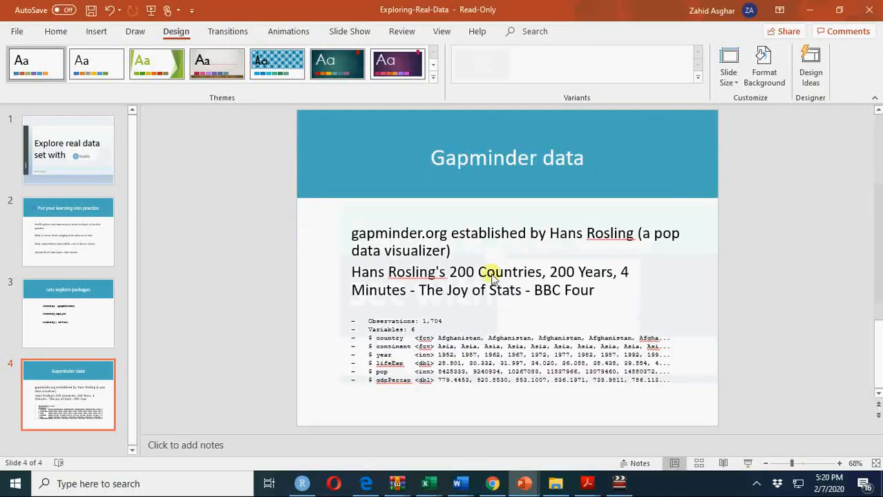
Switch from the PowerPoint Gapminder slide to the blank RStudio script
click(301, 483)
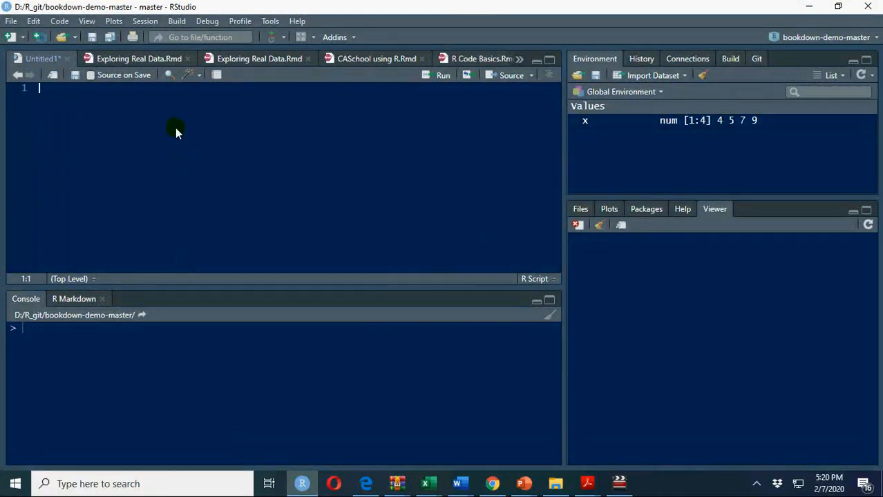
Write library(dplyr) and library(gapminder) in the script and run both
text(library(dplyr)
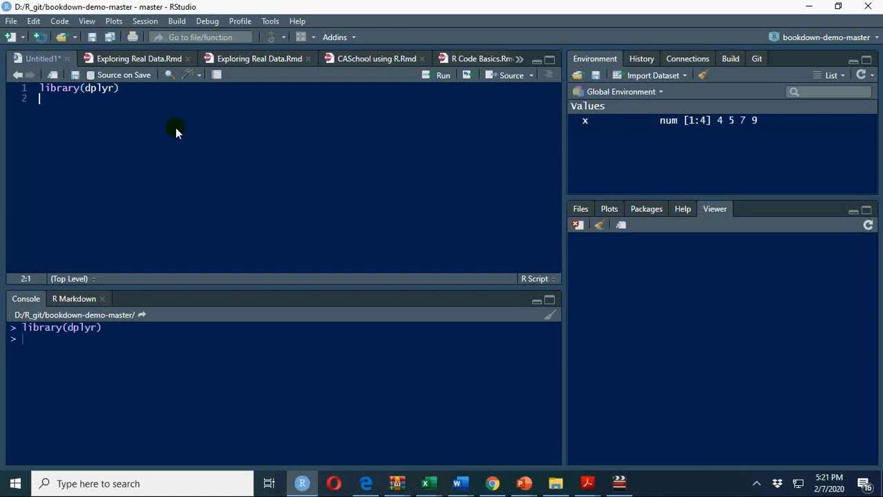
mouse_move(61, 230)
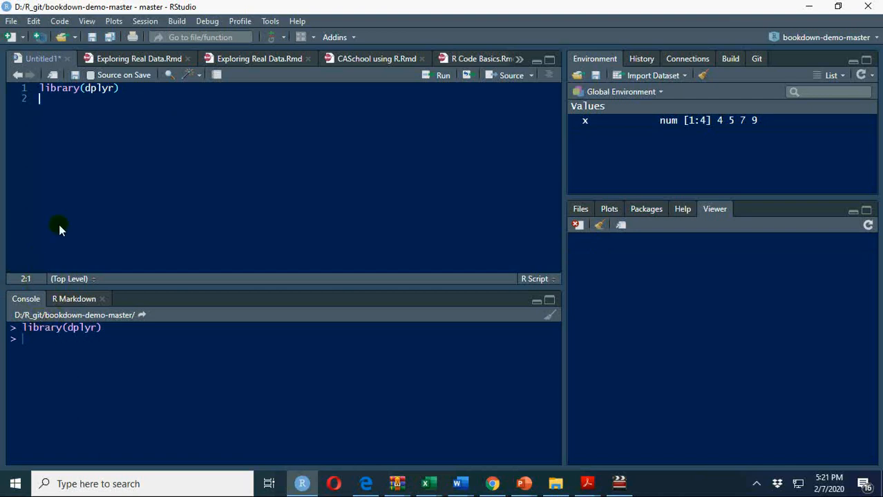
mouse_move(78, 216)
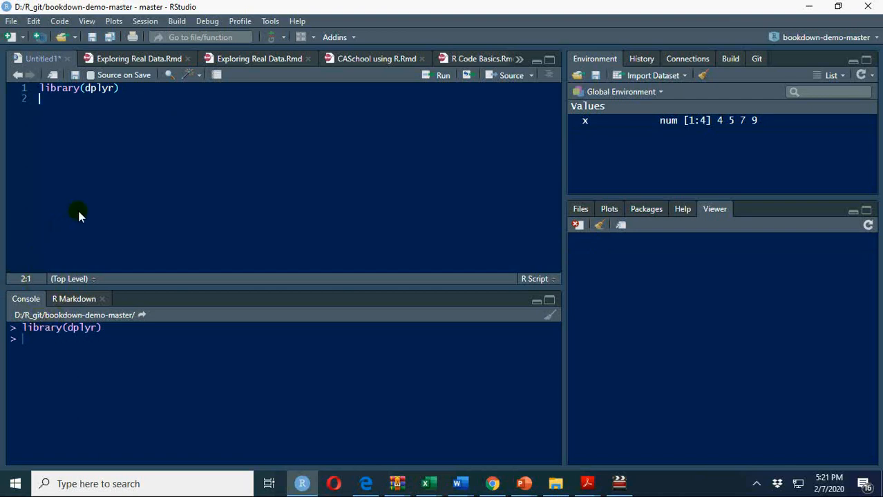
text(li)
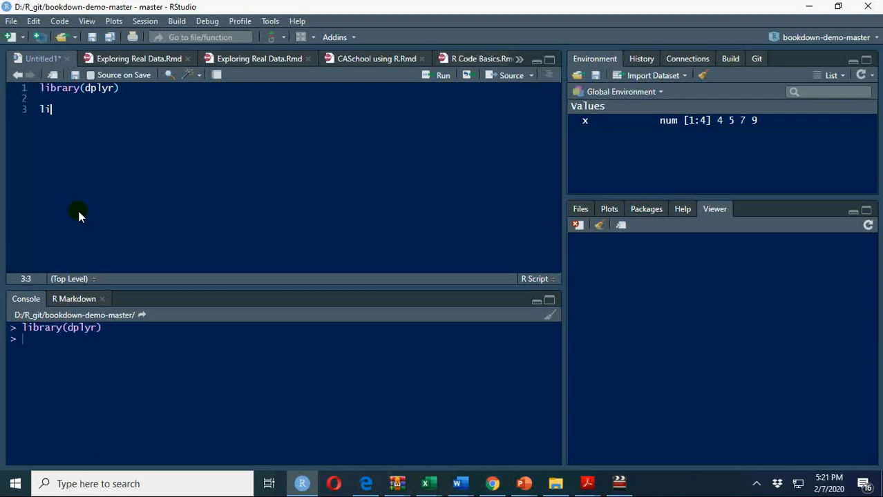
text(brary(gap)
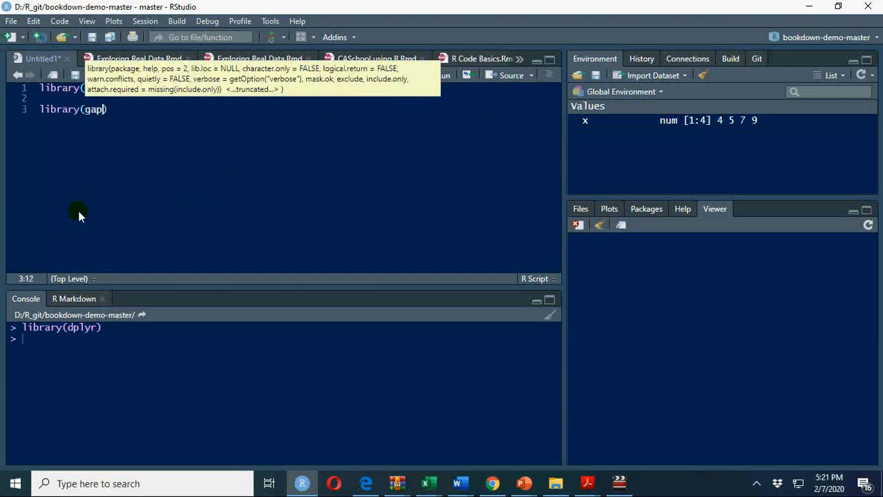
text(minder)
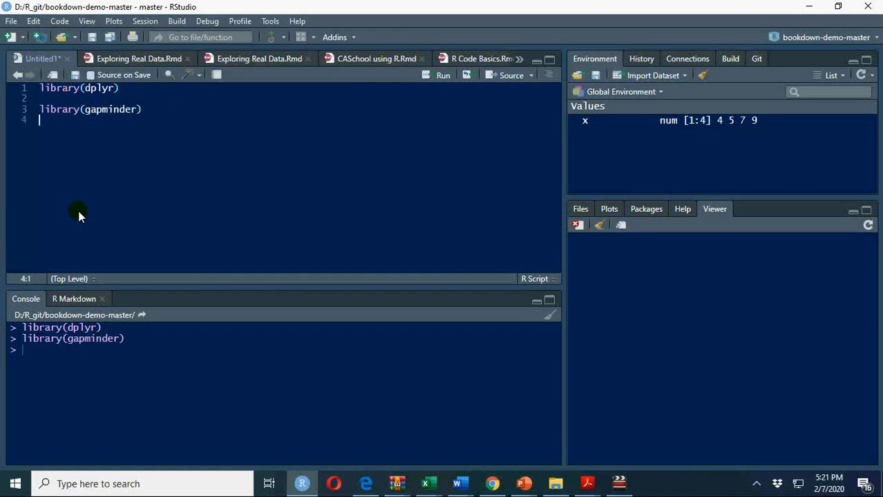
mouse_move(69, 192)
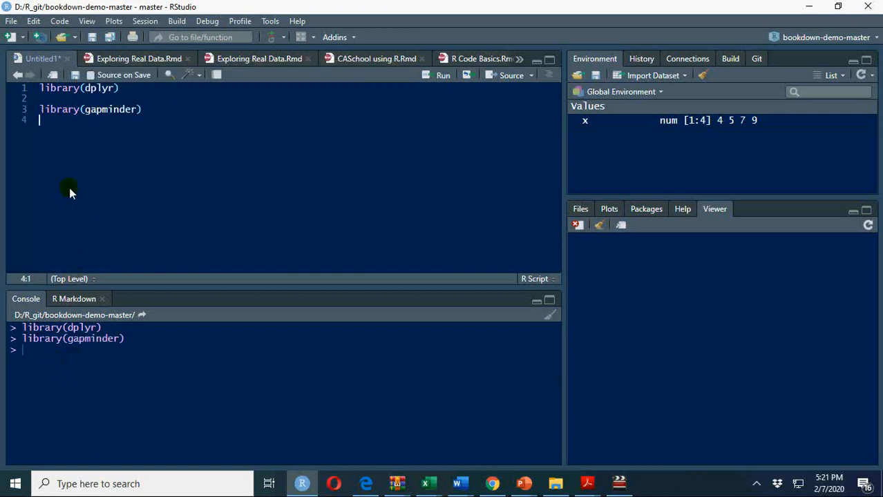
Type install.packages("gapminder"), then remove that line from the script
text(install.packages()
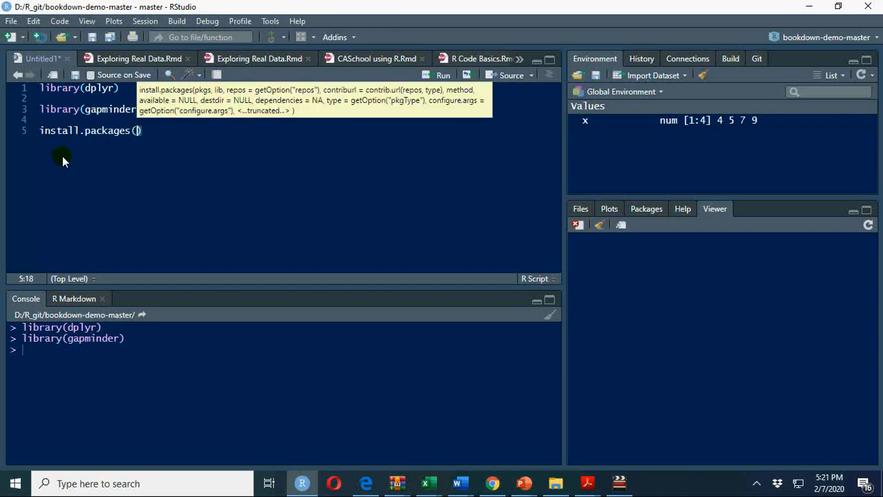
text("ga")
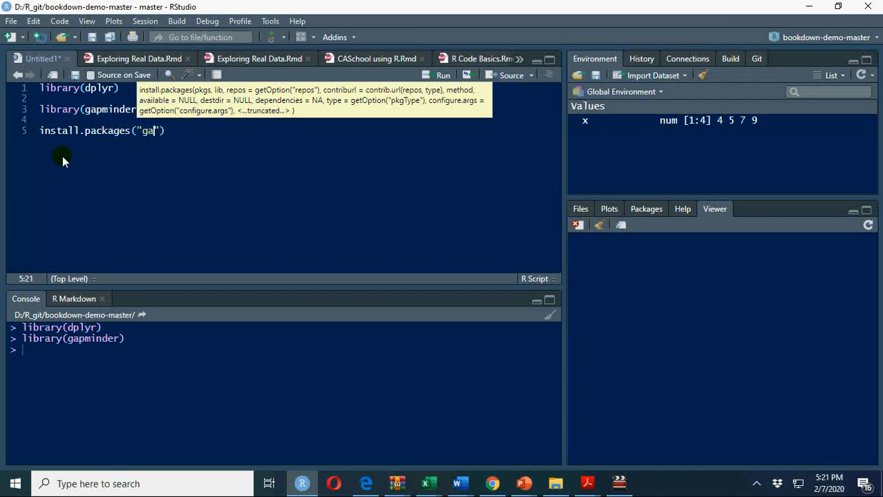
text(pminder)
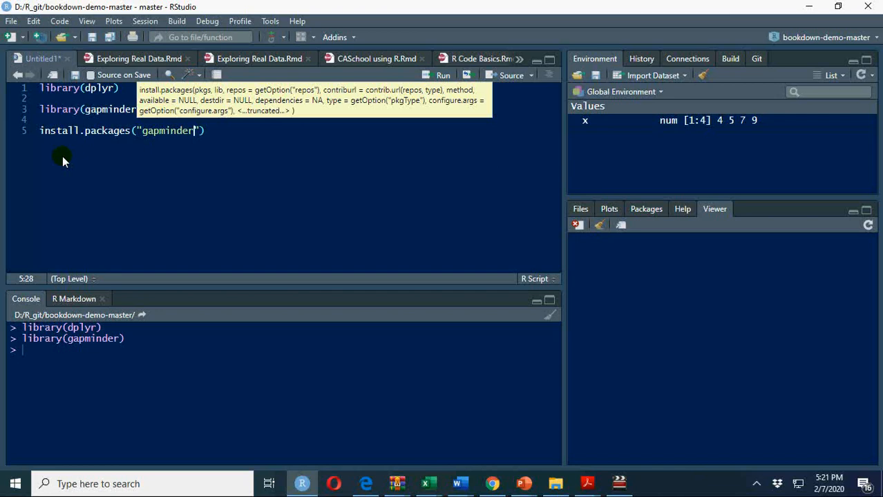
mouse_move(44, 131)
text(#)
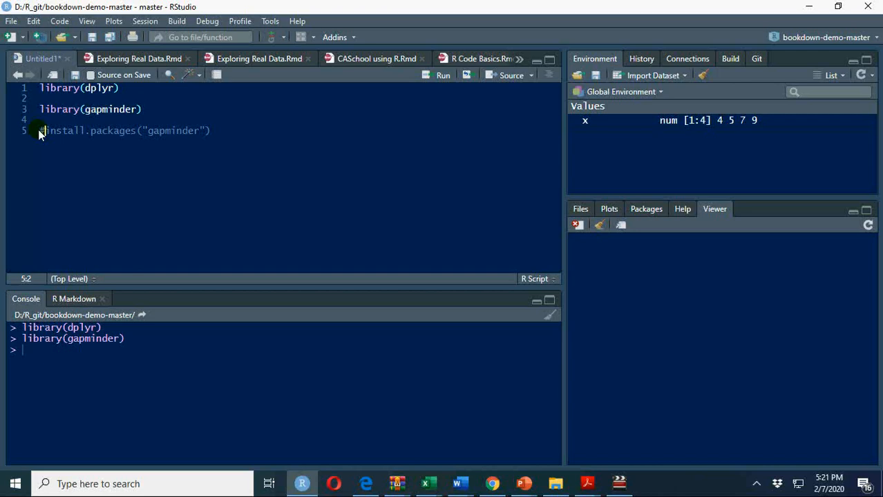
key(ctrl+shift+c)
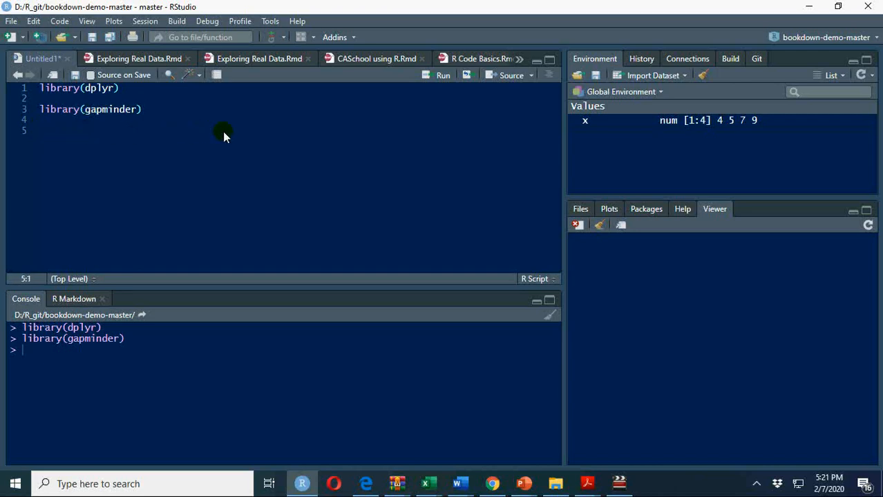
Add library(knitr) on line 5, run it, and leave a blank line below
text(library()
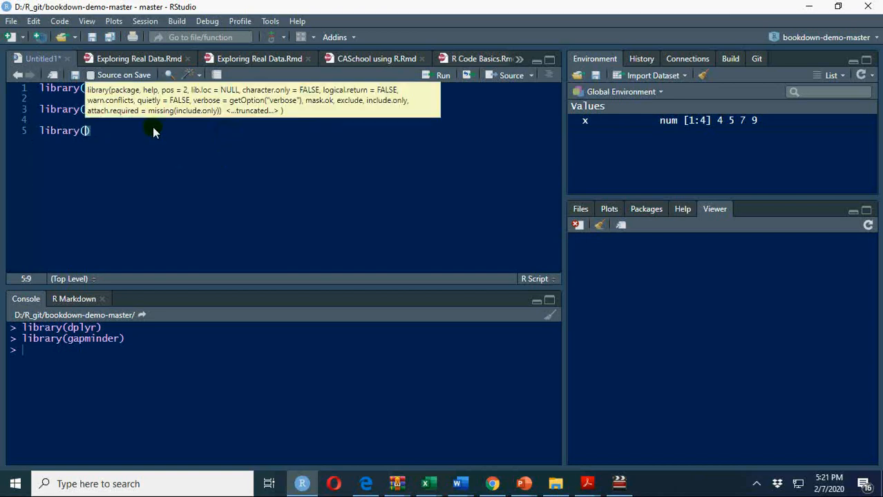
text(knitr)
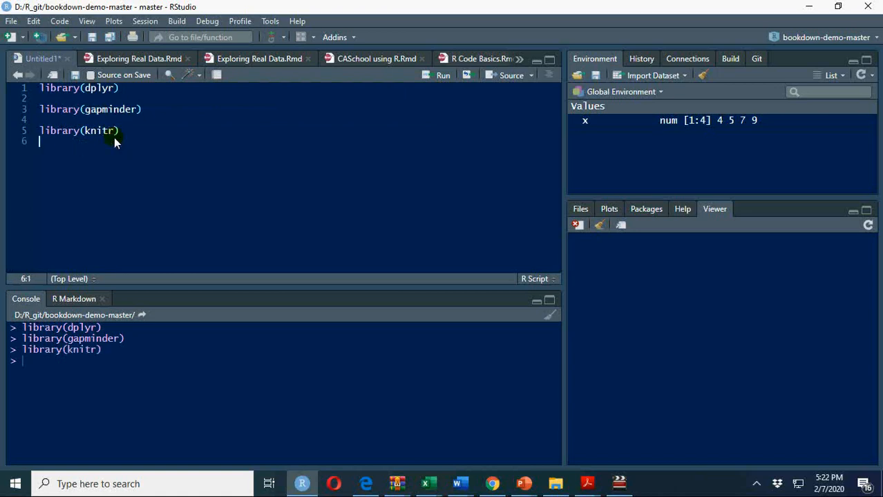
mouse_move(97, 131)
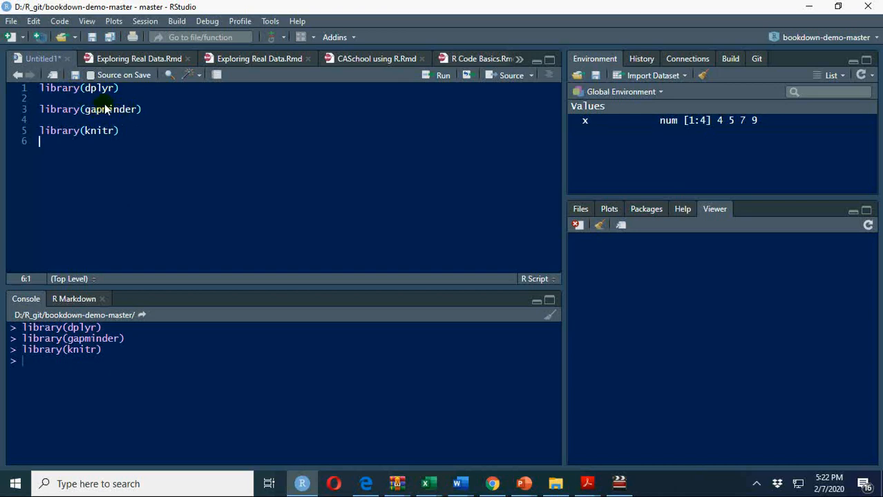
mouse_move(127, 135)
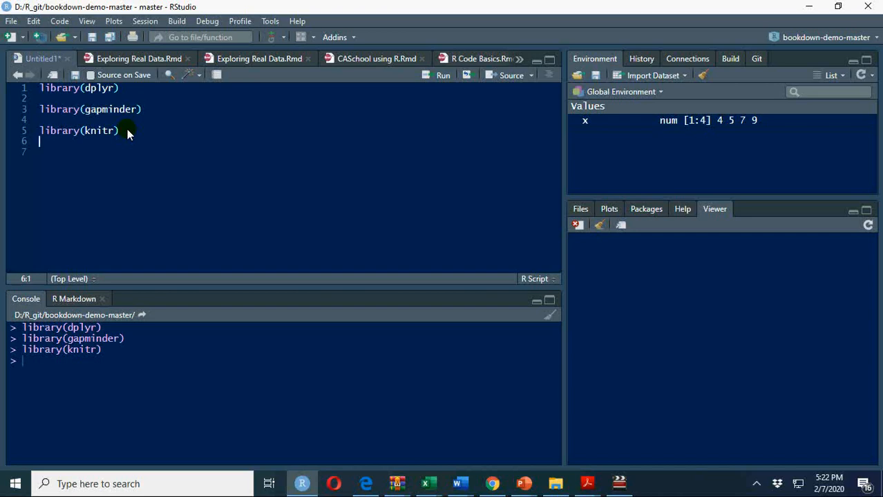
key(enter)
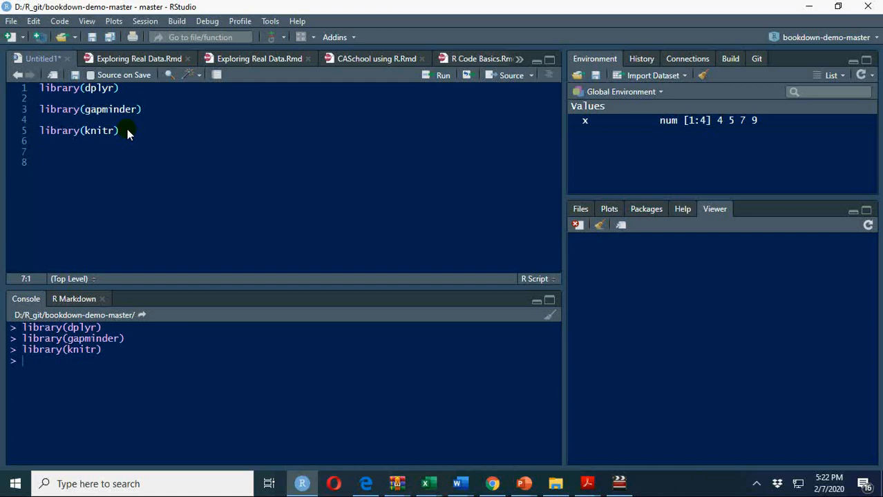
Write View(gapminder) on line 7 and run it to open the data viewer
text(View)
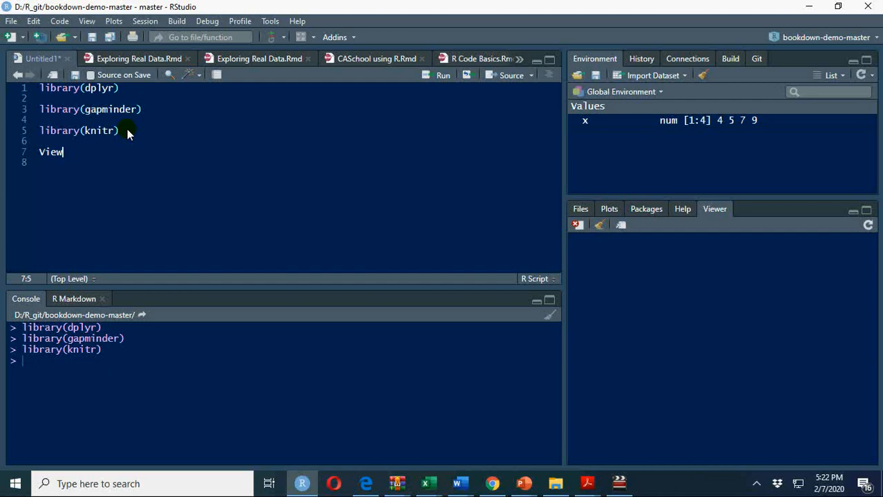
text((g)
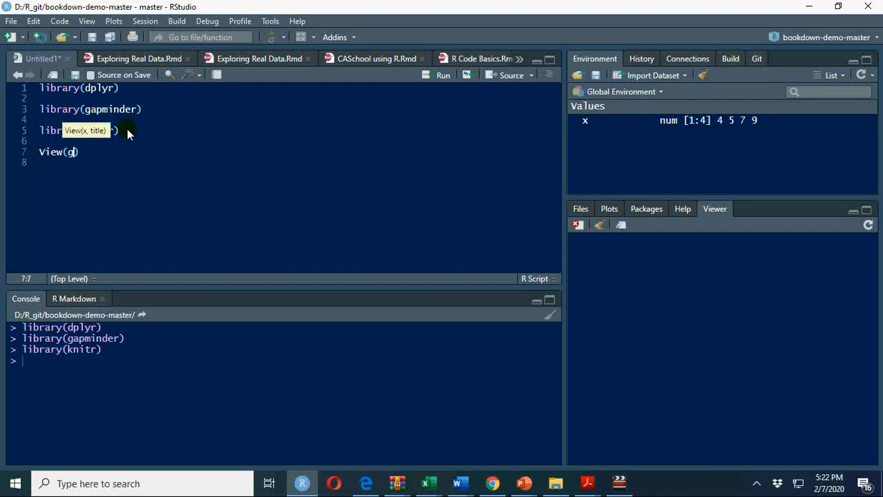
text(am)
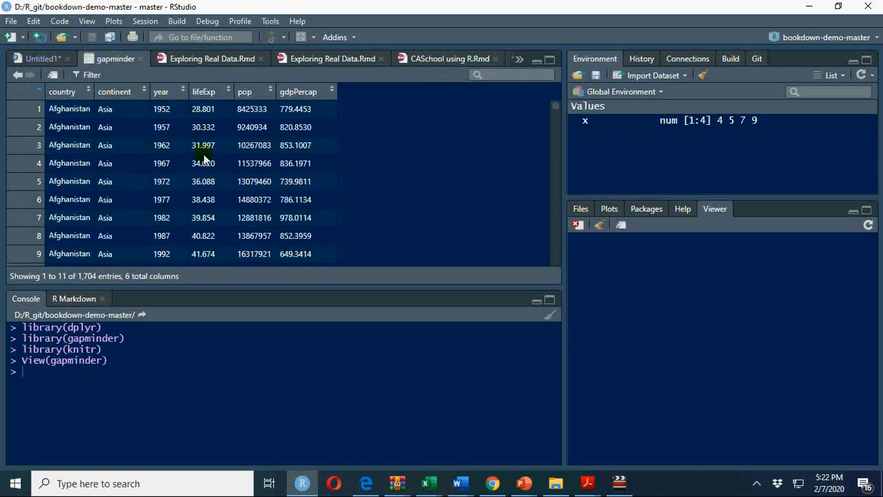
mouse_move(61, 199)
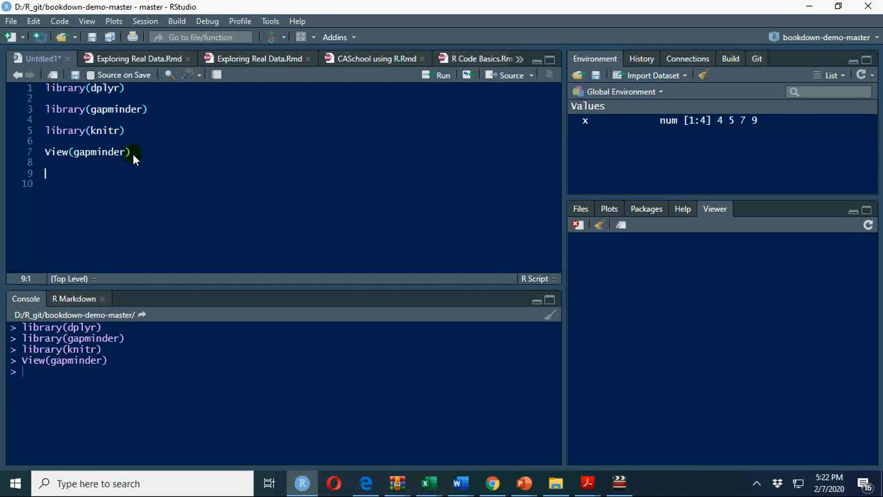
Add a gapminder line on line 9 and run it to print the 1,704 x 6 tibble
text(gapminder)
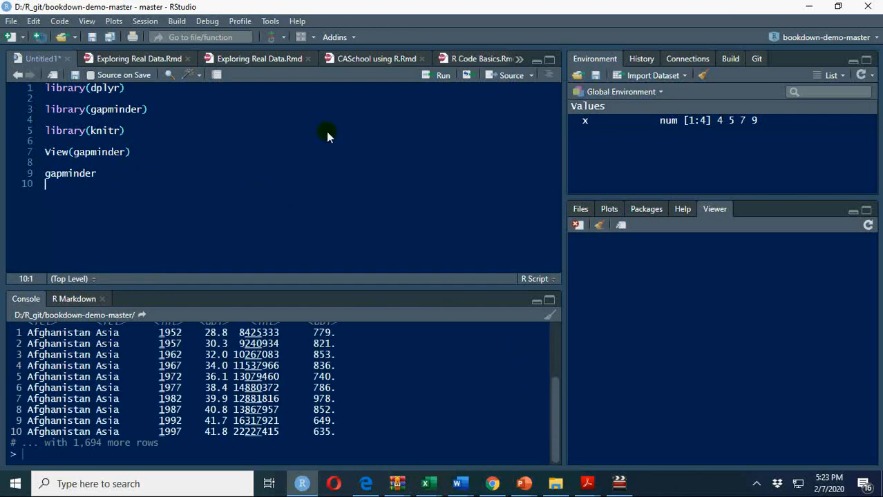
click(128, 88)
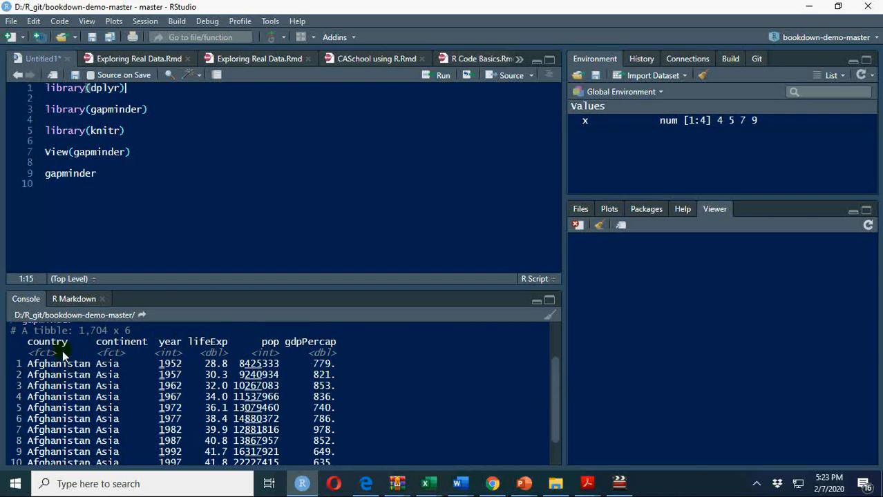
mouse_move(96, 335)
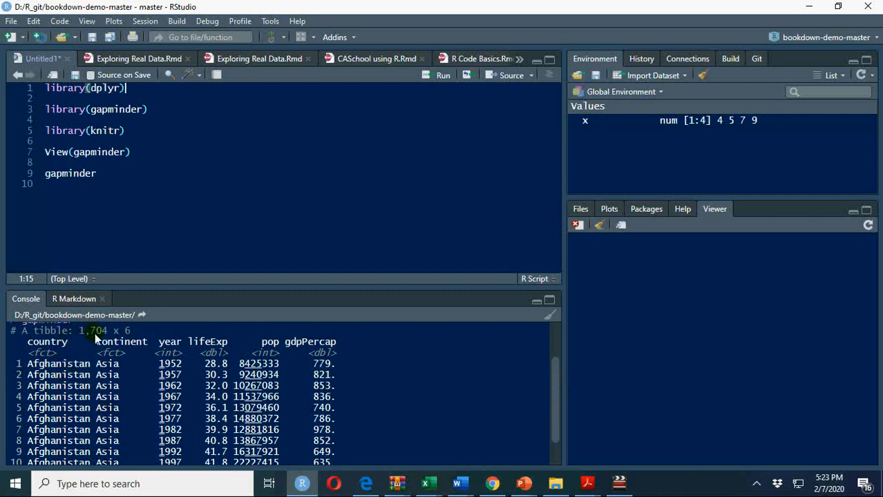
mouse_move(179, 346)
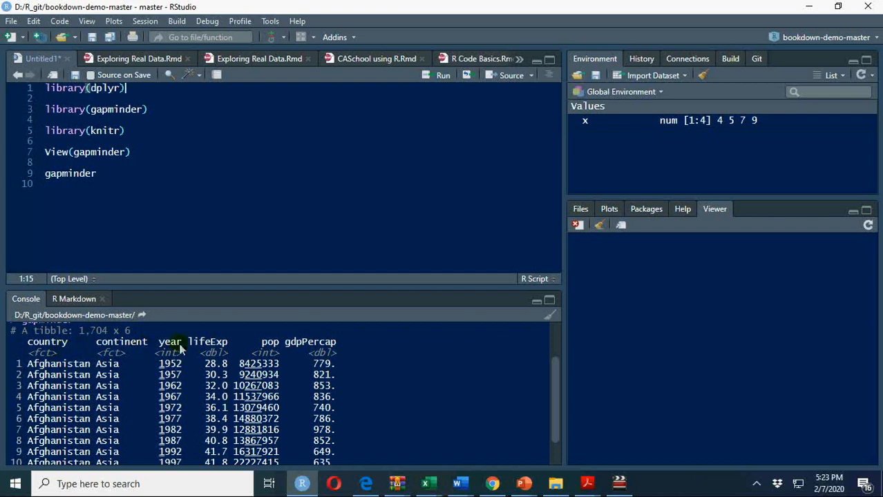
mouse_move(188, 380)
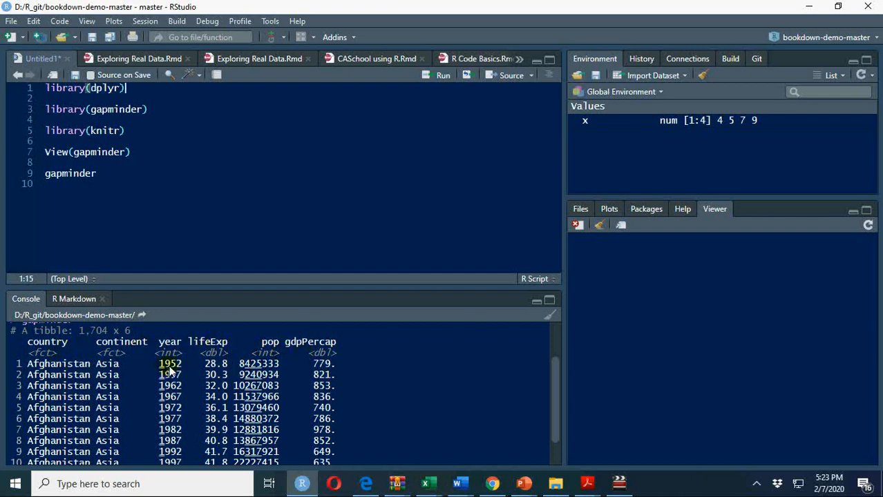
mouse_move(563, 390)
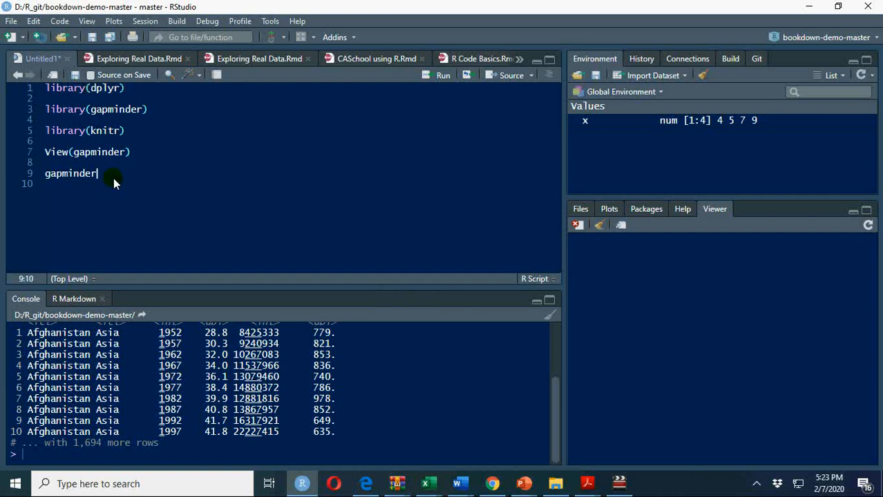
mouse_move(120, 190)
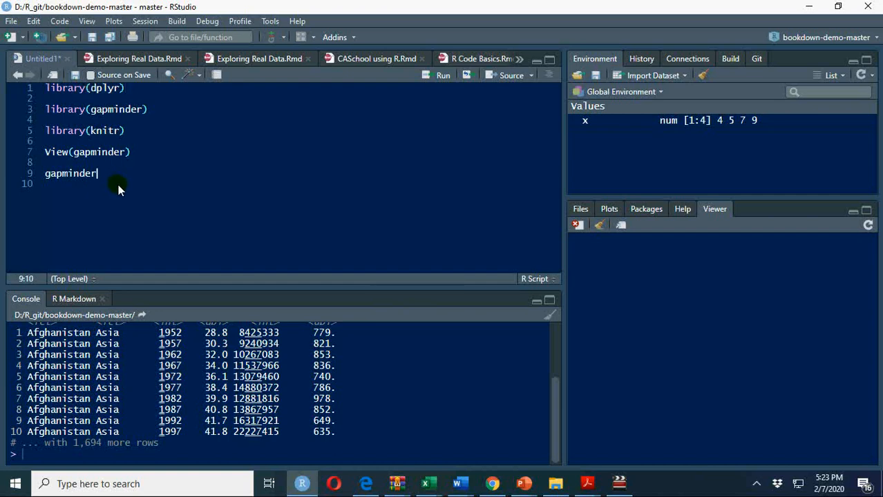
mouse_move(249, 207)
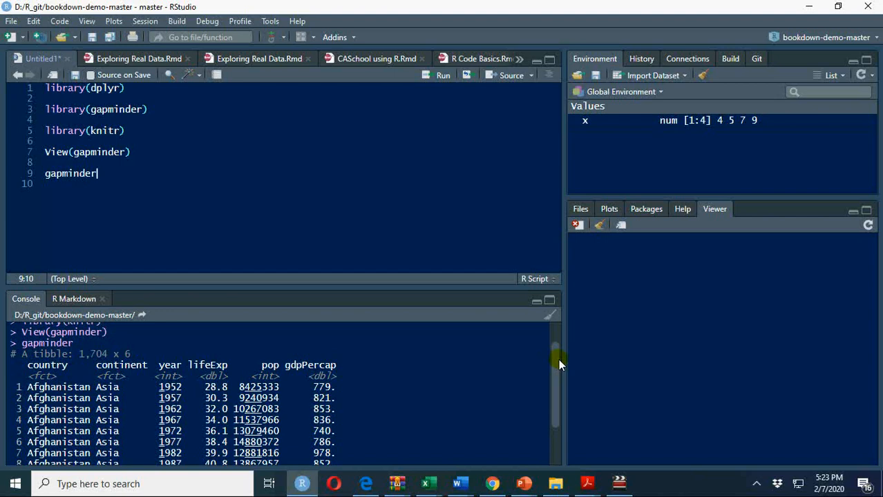
mouse_move(242, 227)
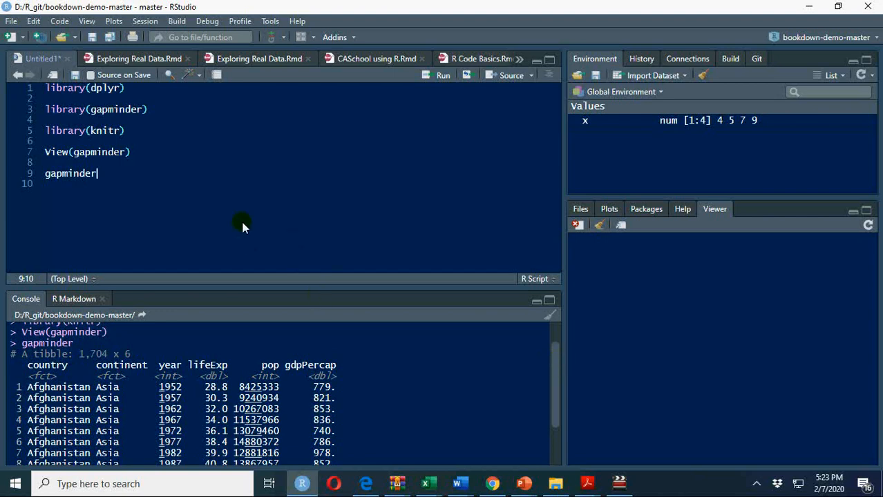
key(Enter)
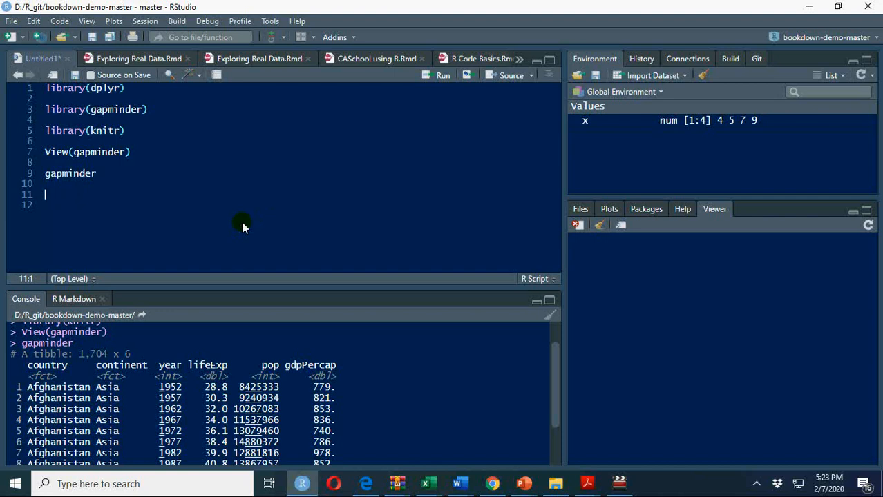
Write glimpse(gapminder) on line 11 and run it to list the six variables
text(glimpse()
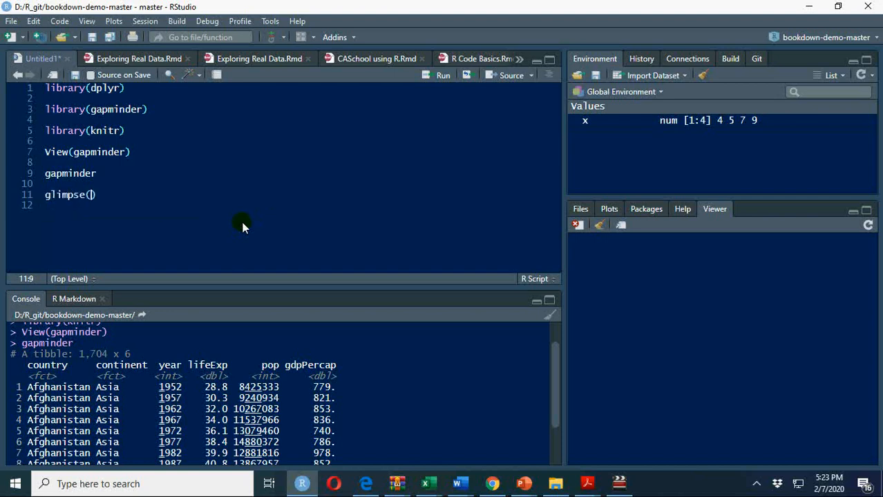
text(gal)
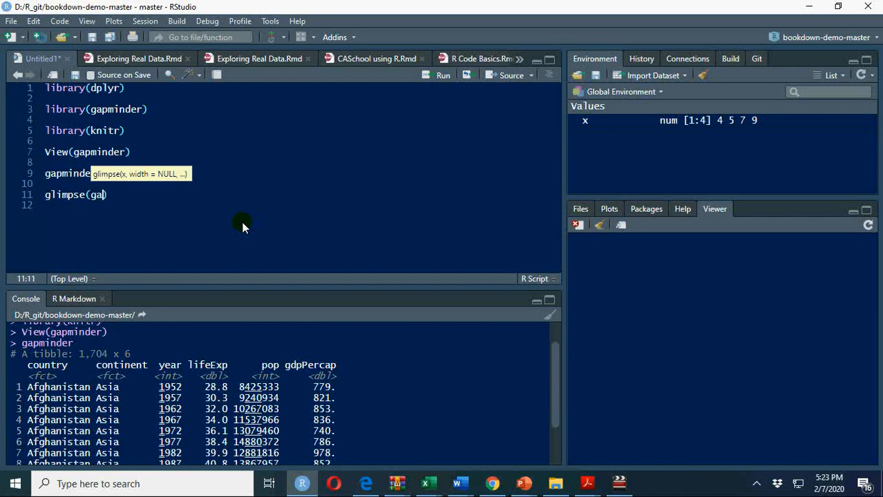
text(pminder)
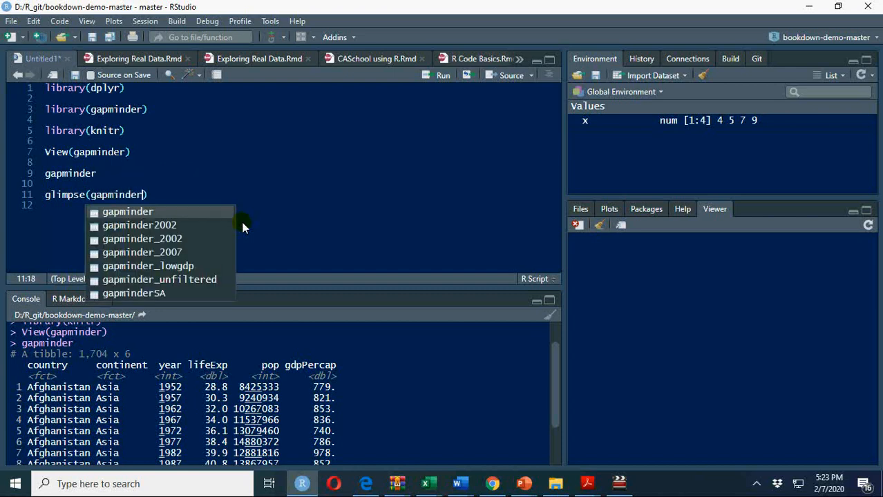
key(Return)
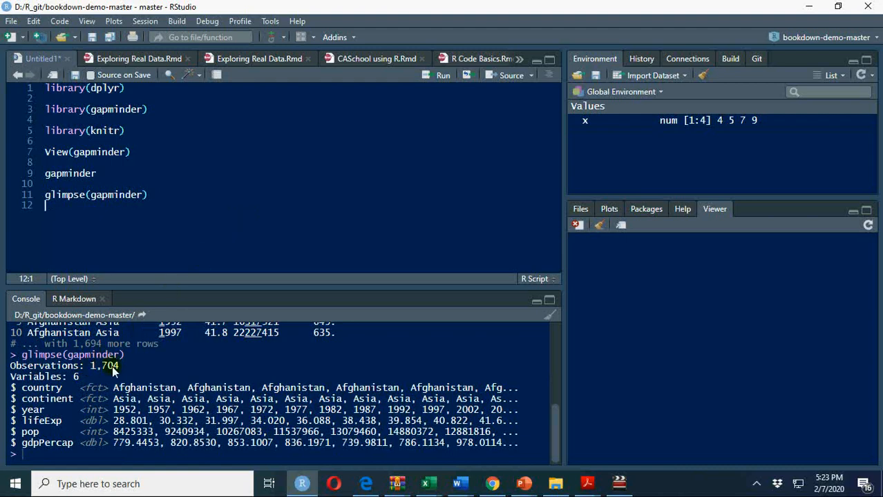
mouse_move(74, 380)
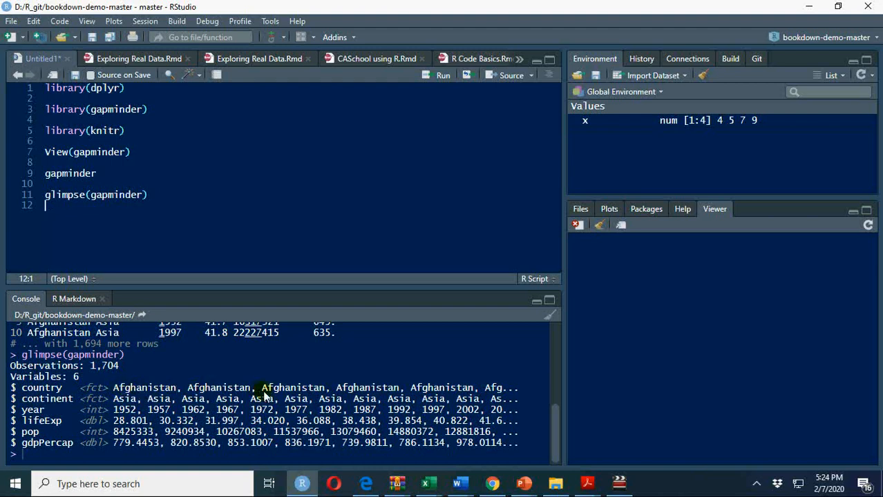
mouse_move(139, 407)
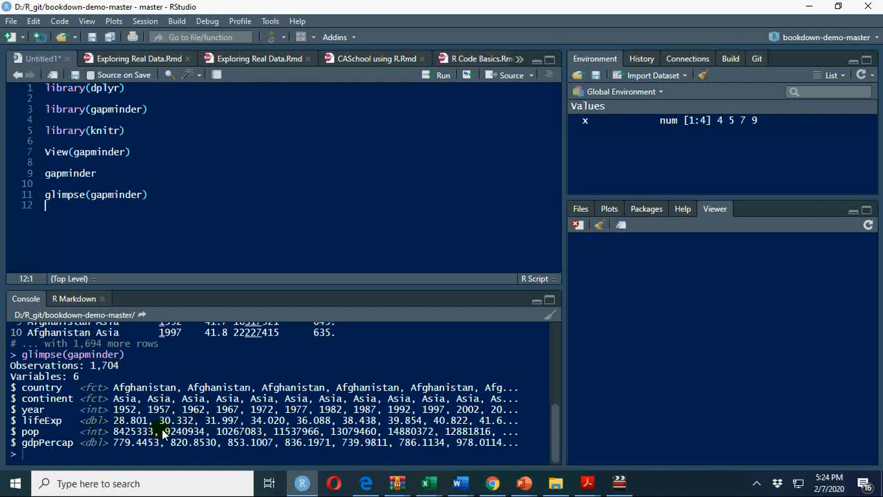
mouse_move(107, 449)
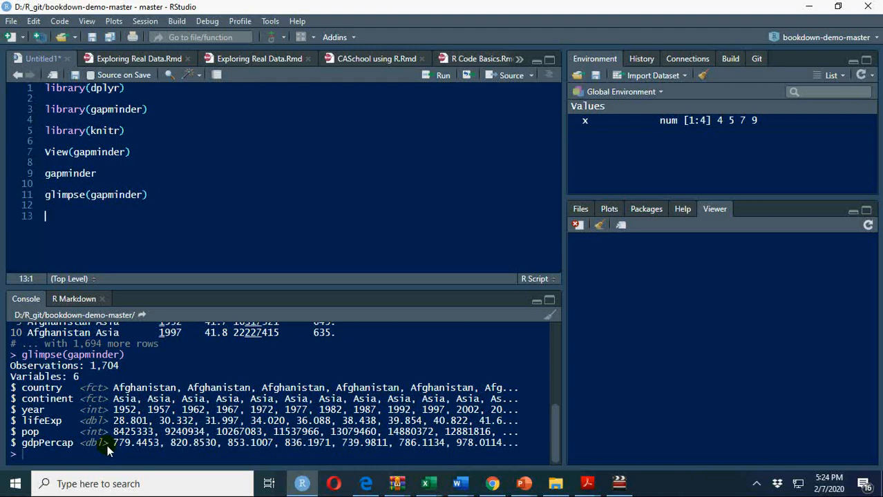
Write and run head(gapminder) on line 13 and tail(gapminder) on line 15
text(head(g)
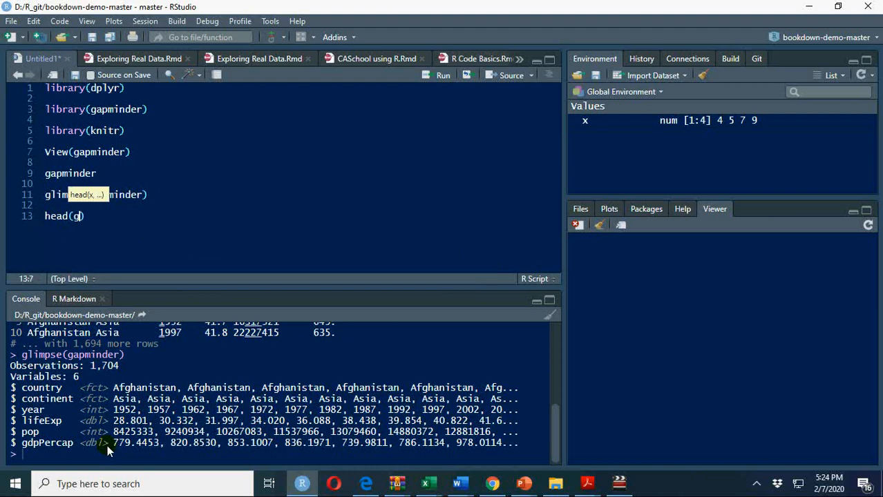
text(apminder)
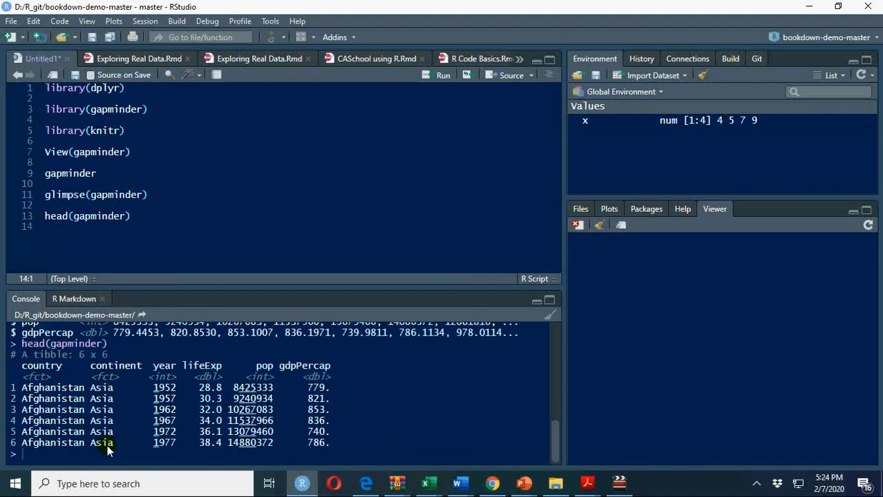
text(tail)
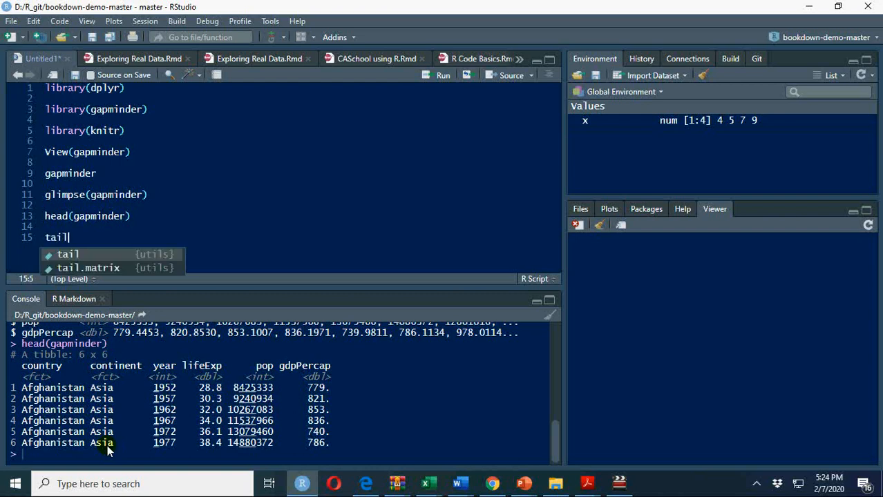
text((gapminder)
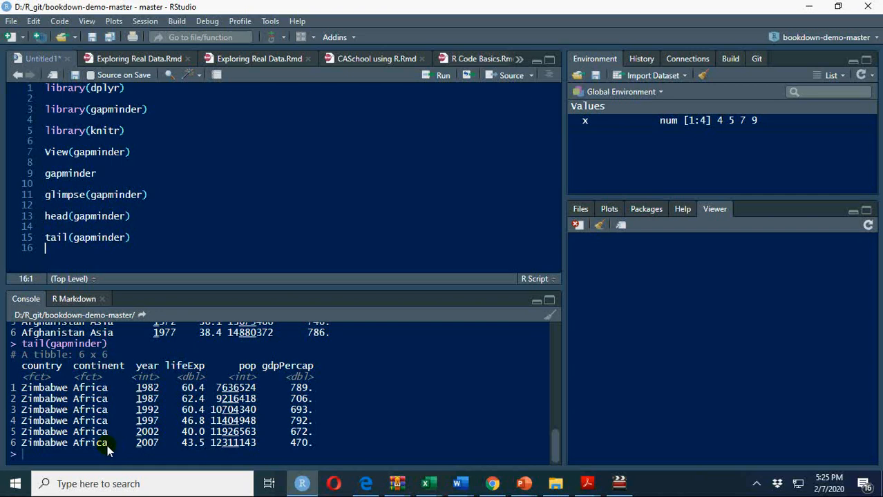
mouse_move(160, 264)
text(kable())
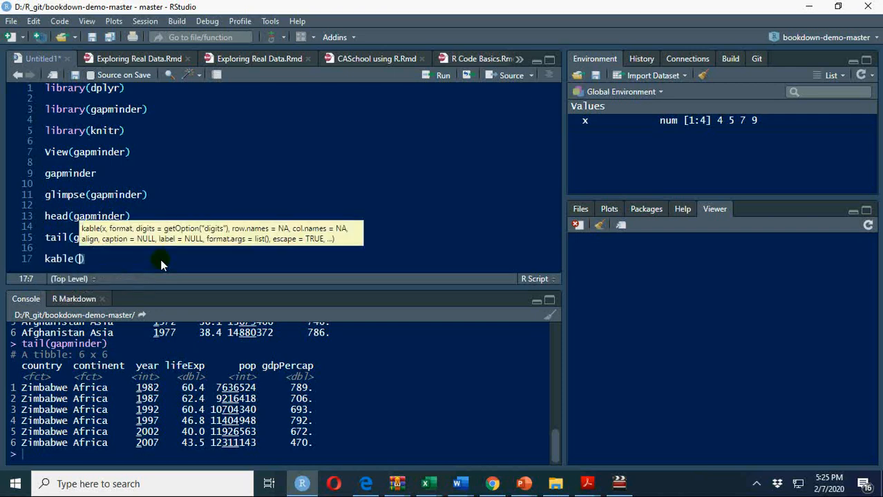
mouse_move(104, 258)
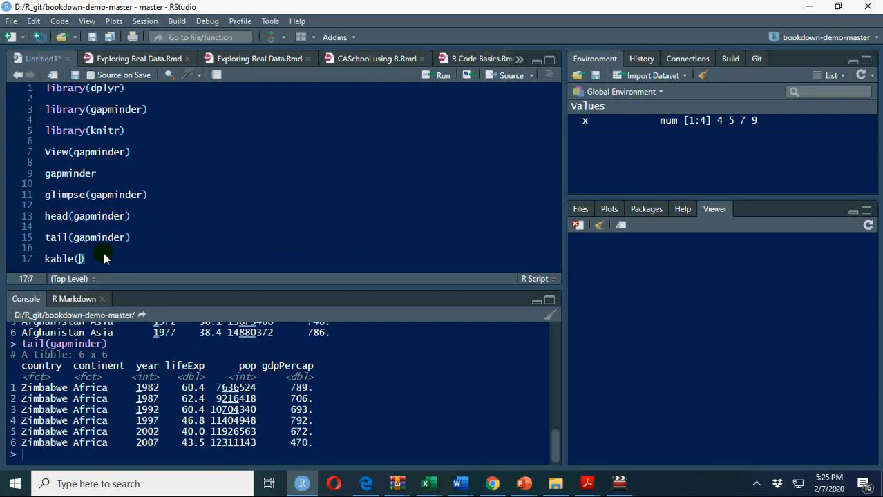
Run kable(tail(gapminder)) on line 17 to print the last six rows as a table
text(tail(gap)
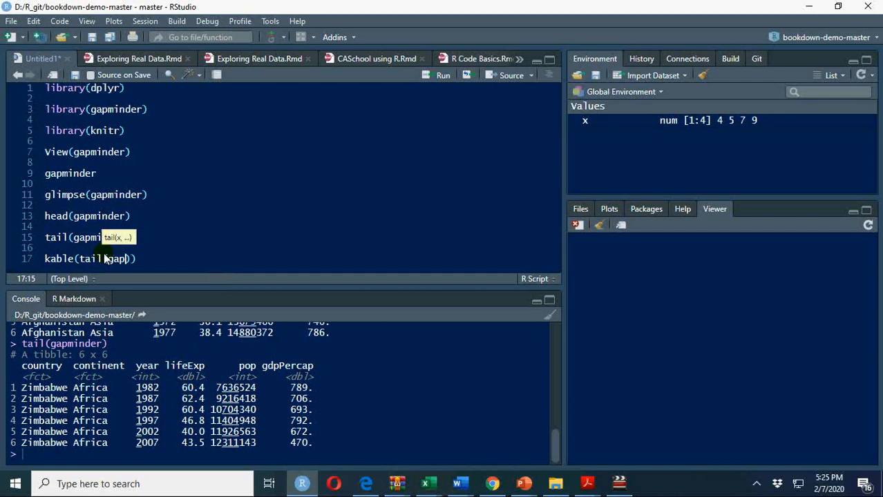
key(Return)
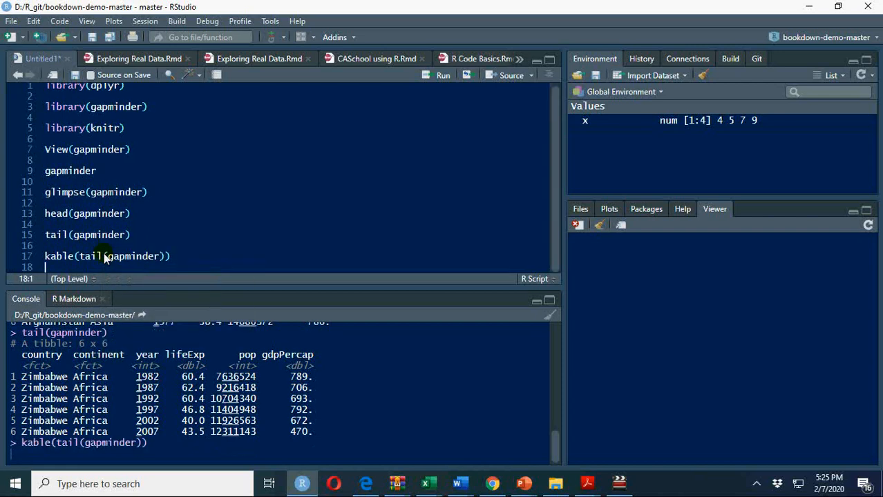
key(enter)
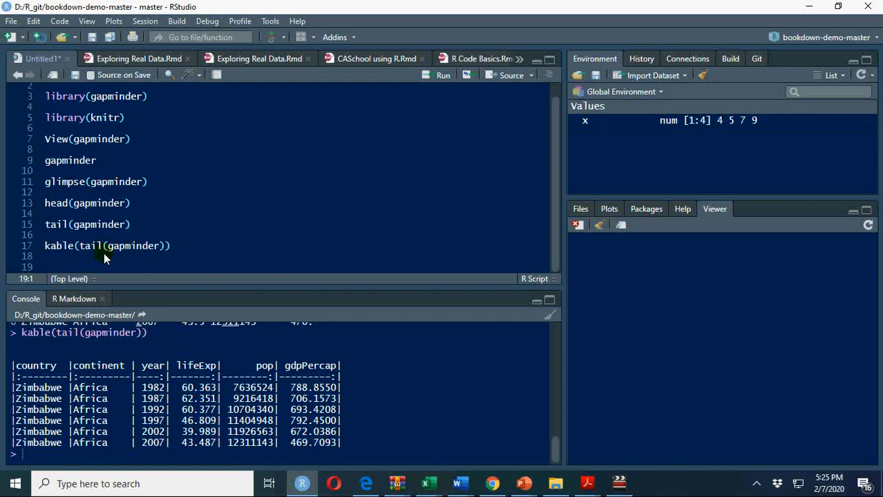
text(?)
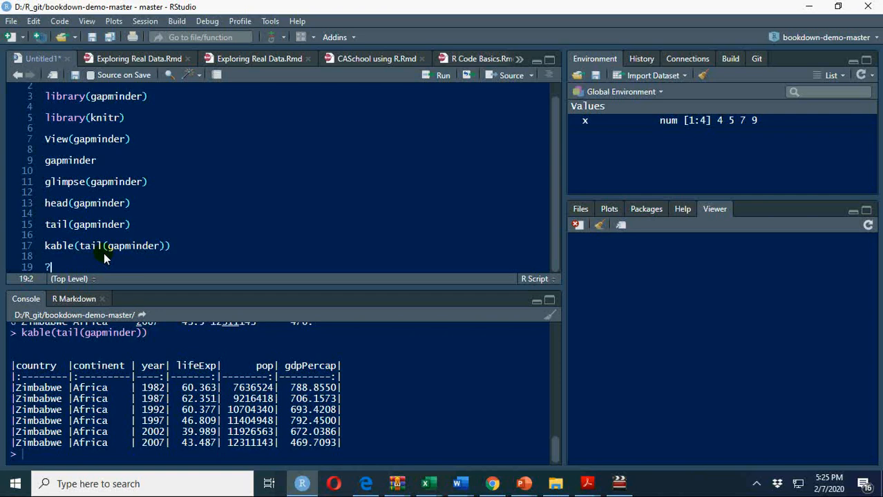
Run ?gapminder on line 19 and scroll the help page down to Examples
text(gapminder)
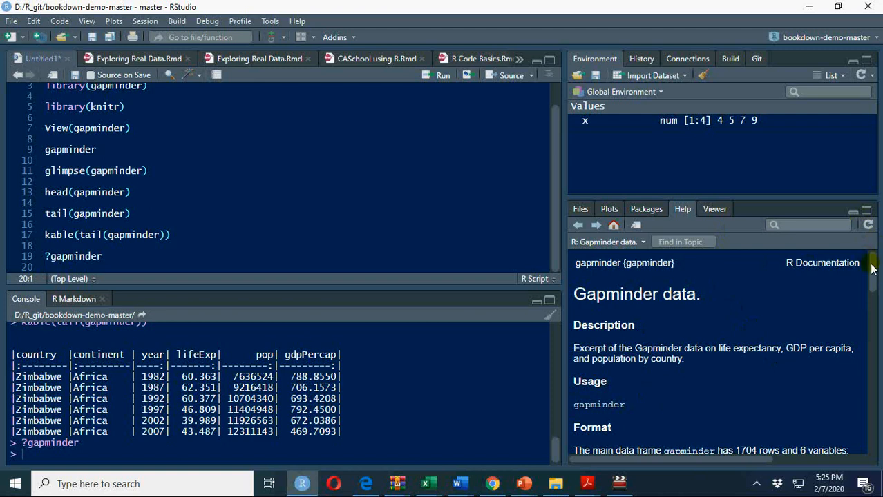
scroll(down, 3)
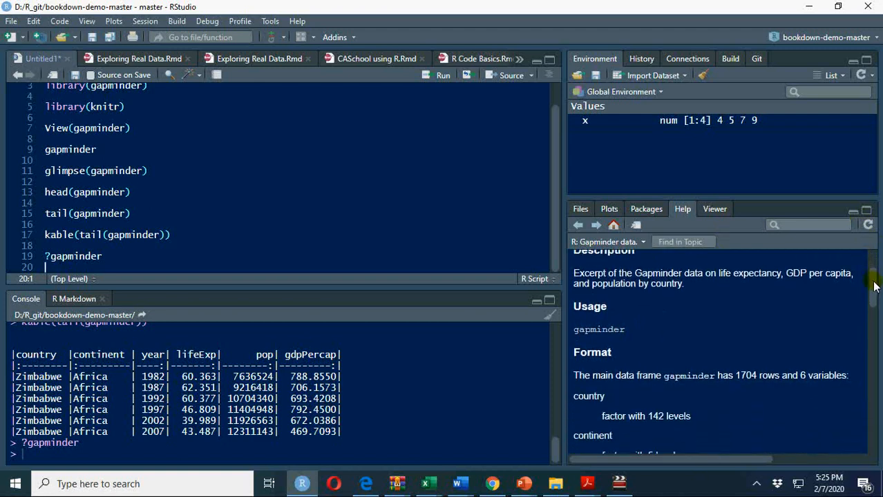
scroll(down, 3)
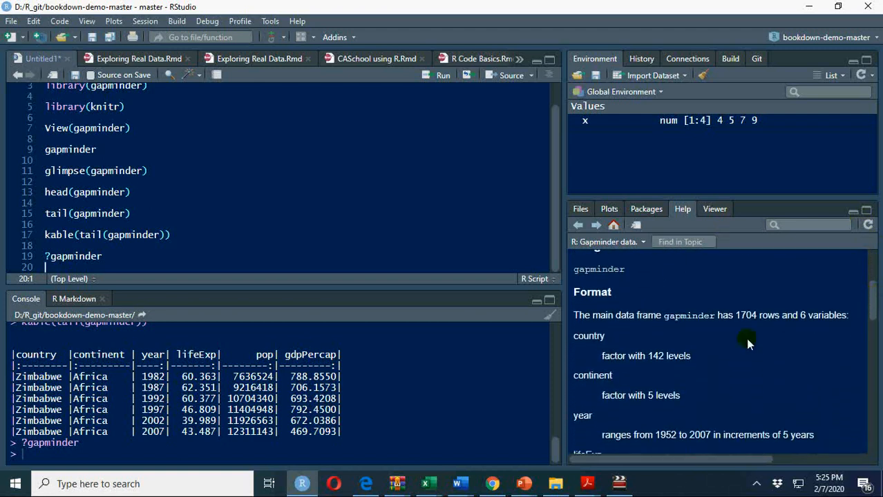
mouse_move(653, 395)
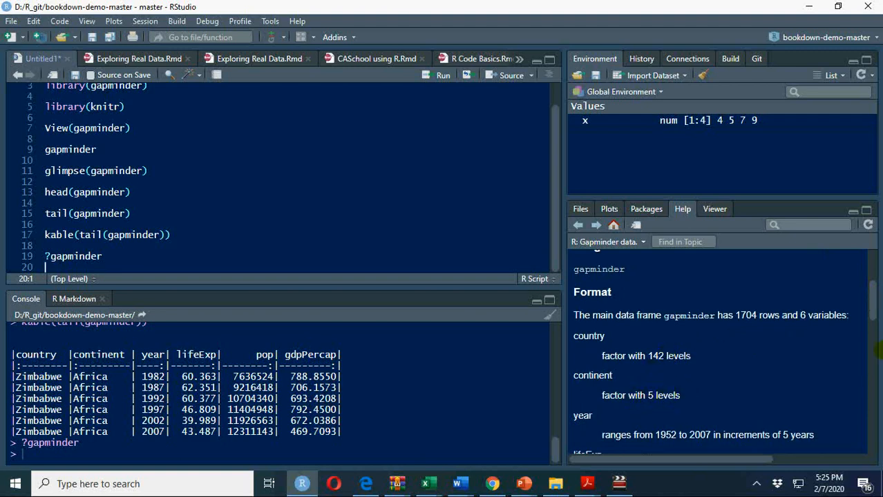
scroll(down, 3)
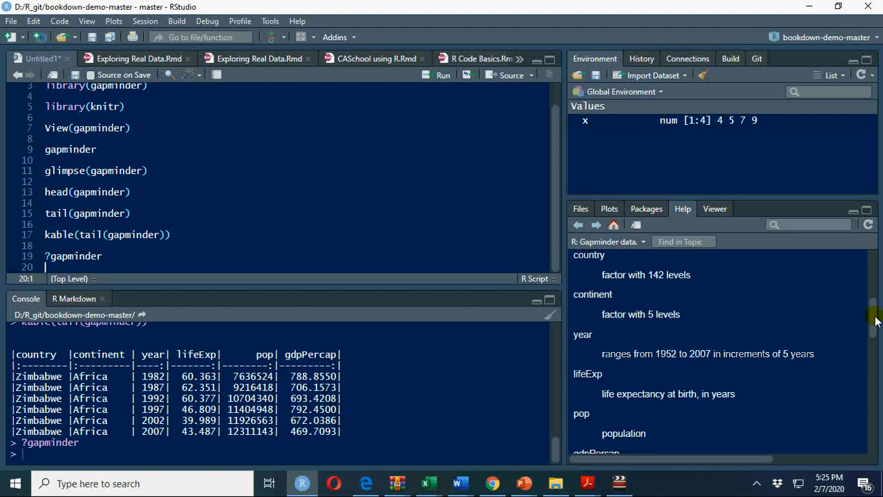
scroll(down, 3)
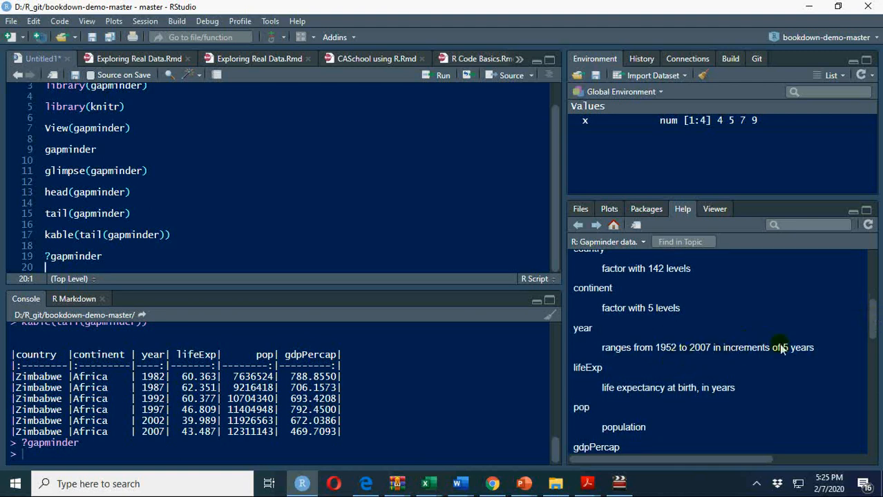
mouse_move(873, 321)
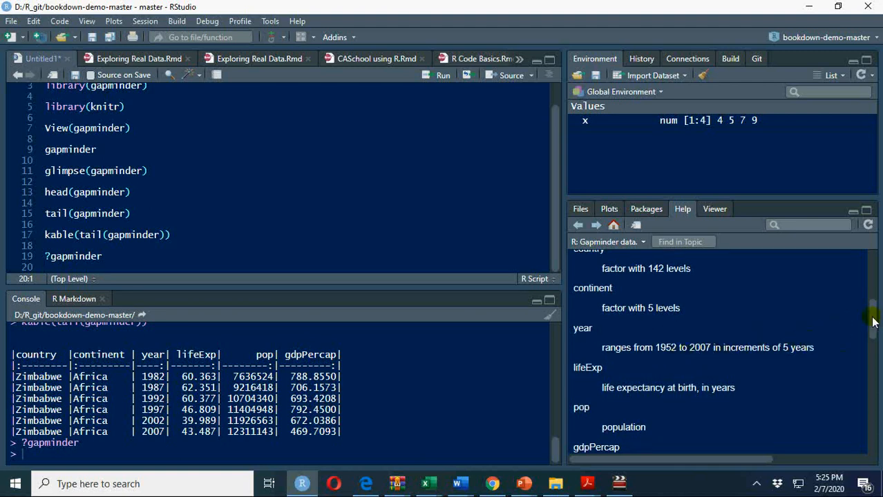
scroll(down, 3)
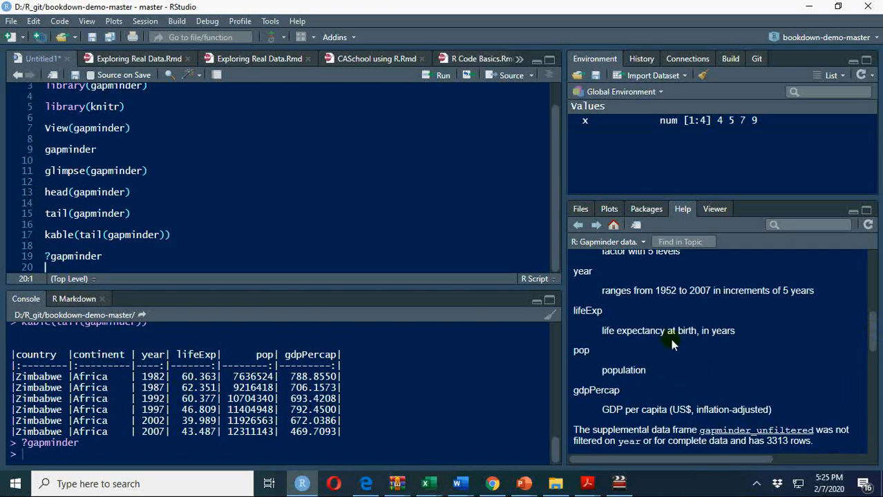
mouse_move(662, 344)
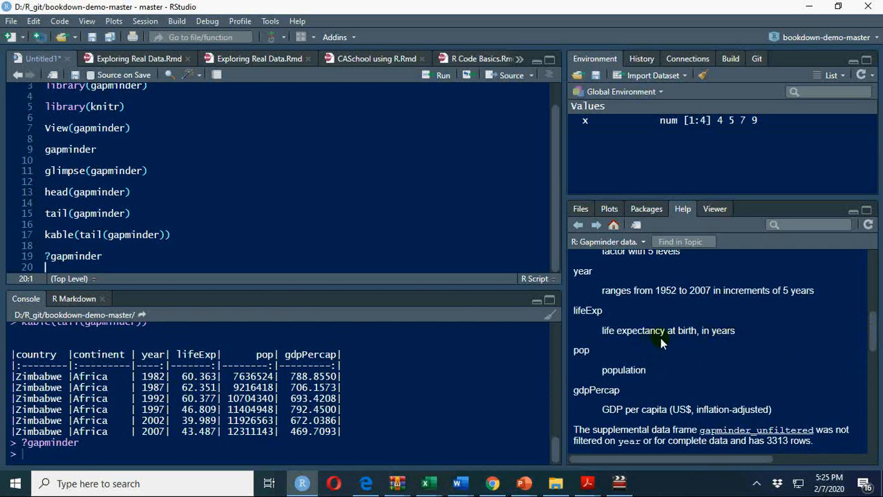
mouse_move(607, 402)
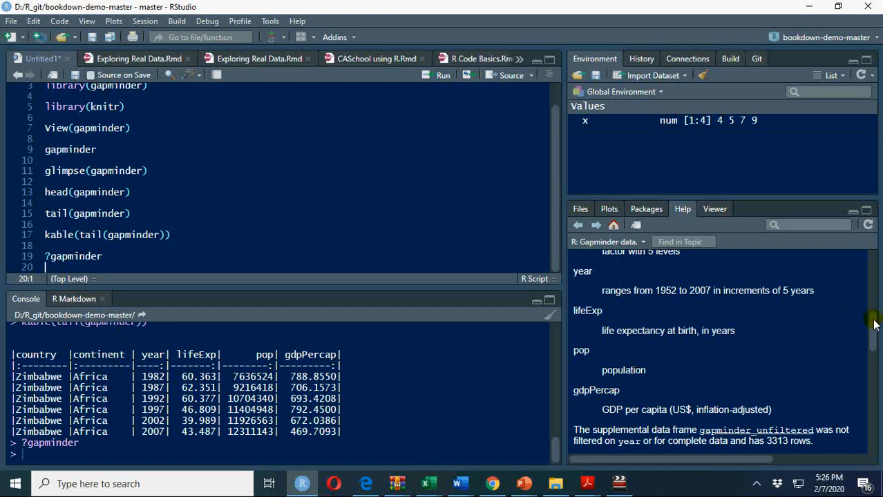
scroll(down, 3)
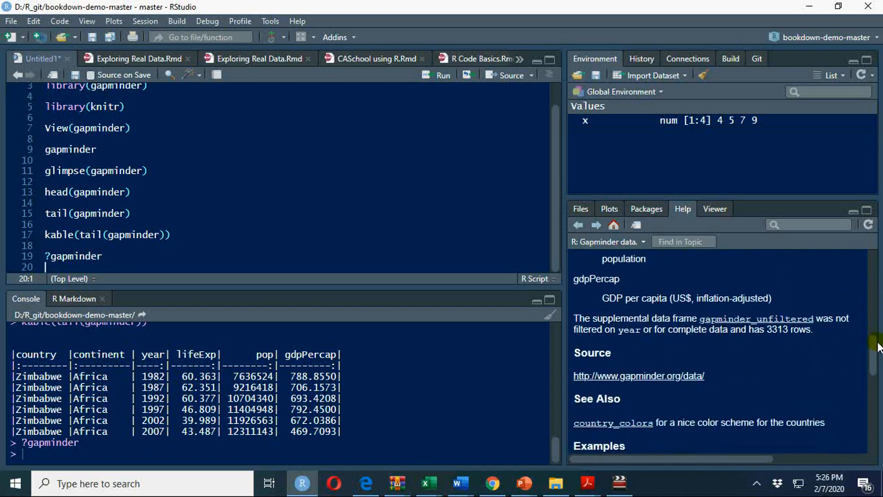
mouse_move(666, 376)
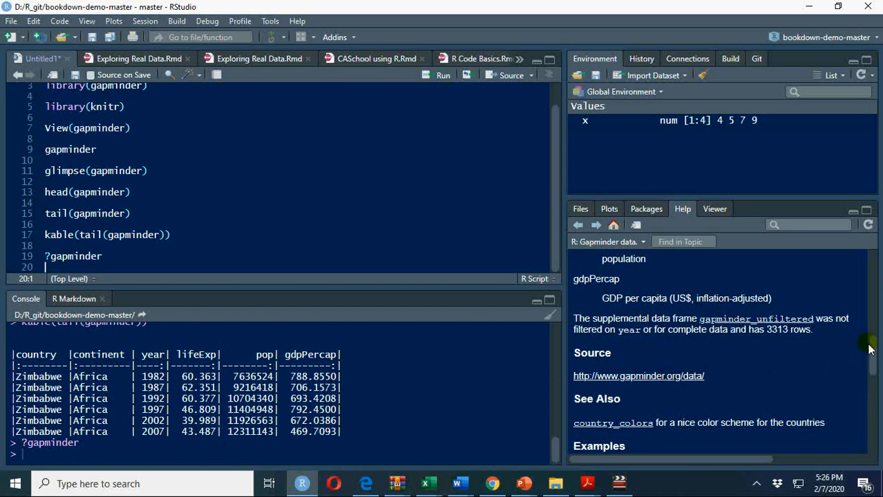
scroll(down, 3)
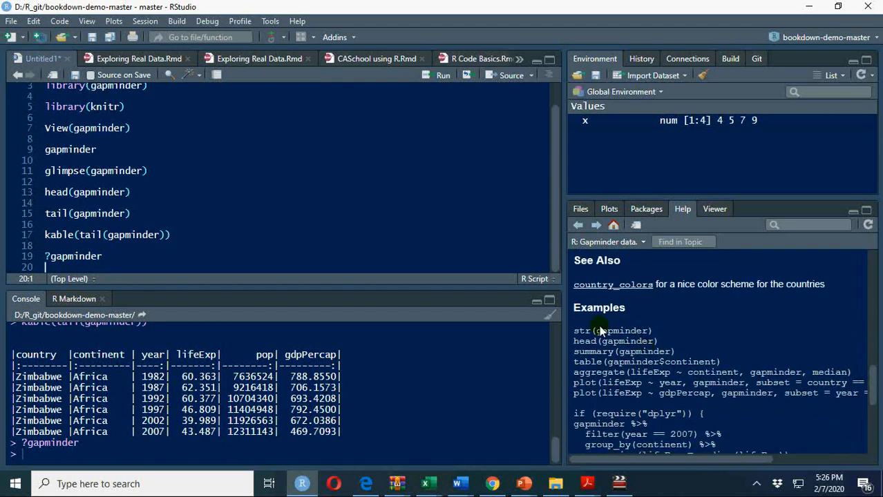
mouse_move(601, 340)
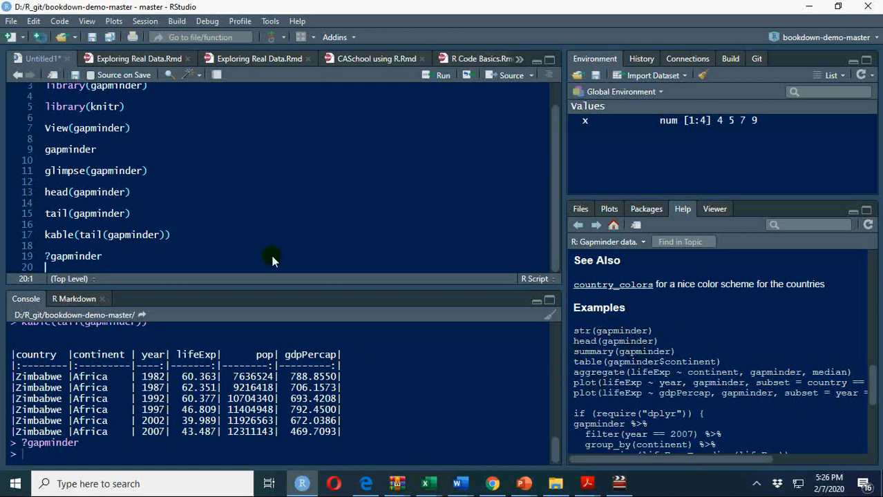
mouse_move(289, 240)
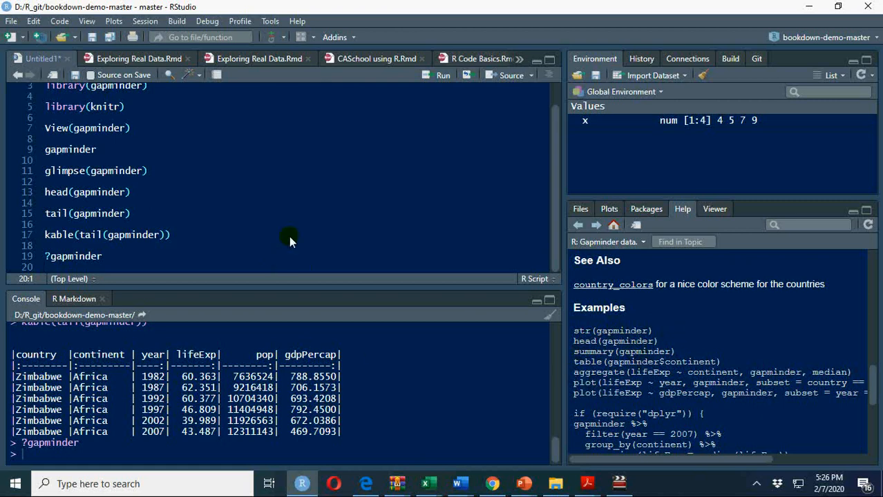